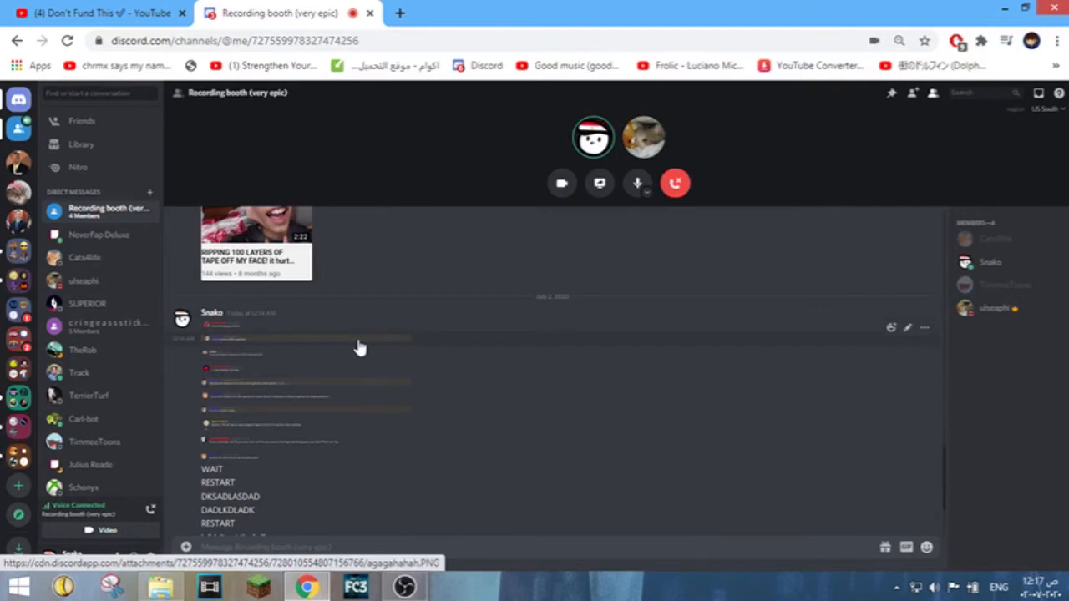
mouse_move(501, 402)
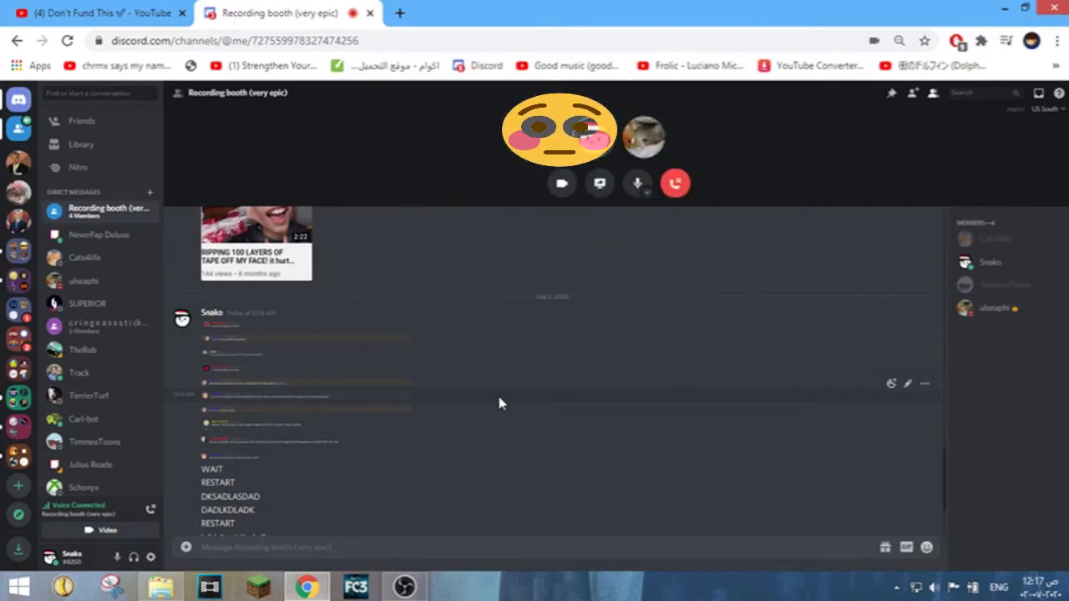
mouse_move(348, 357)
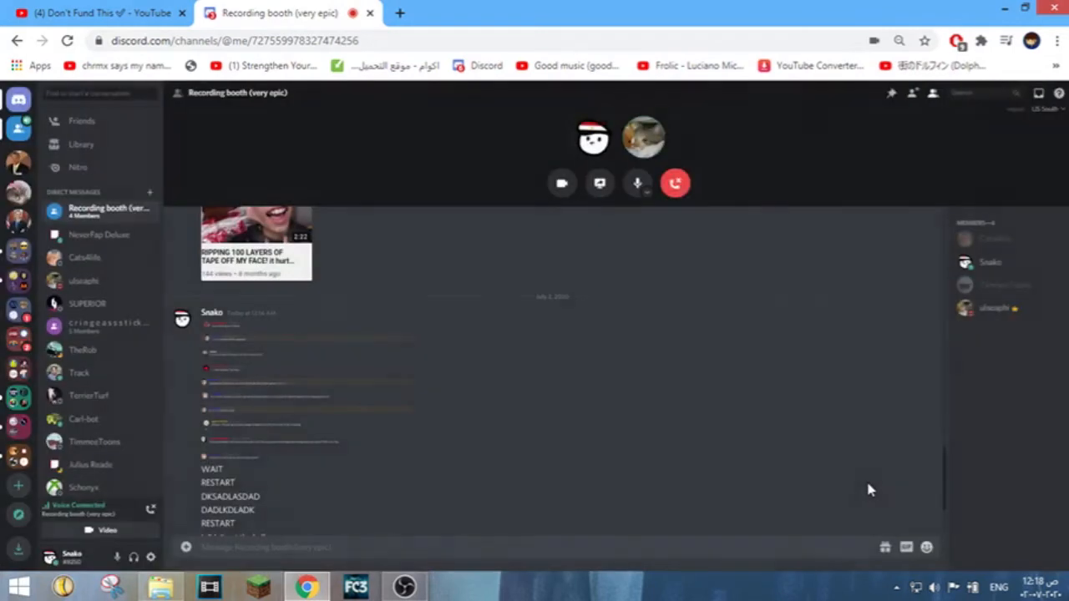
mouse_move(630, 487)
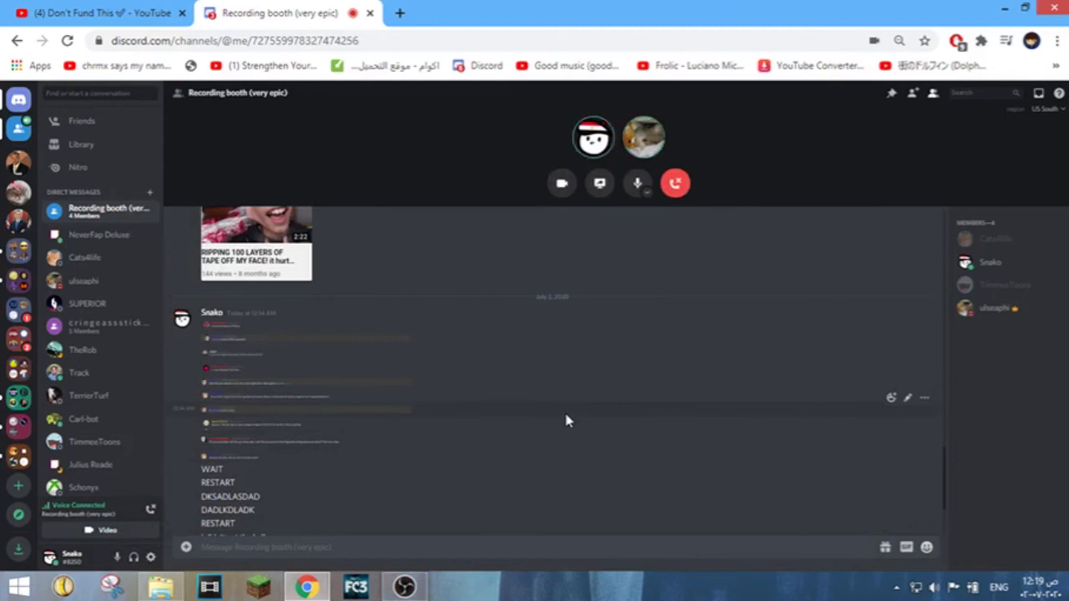
mouse_move(371, 388)
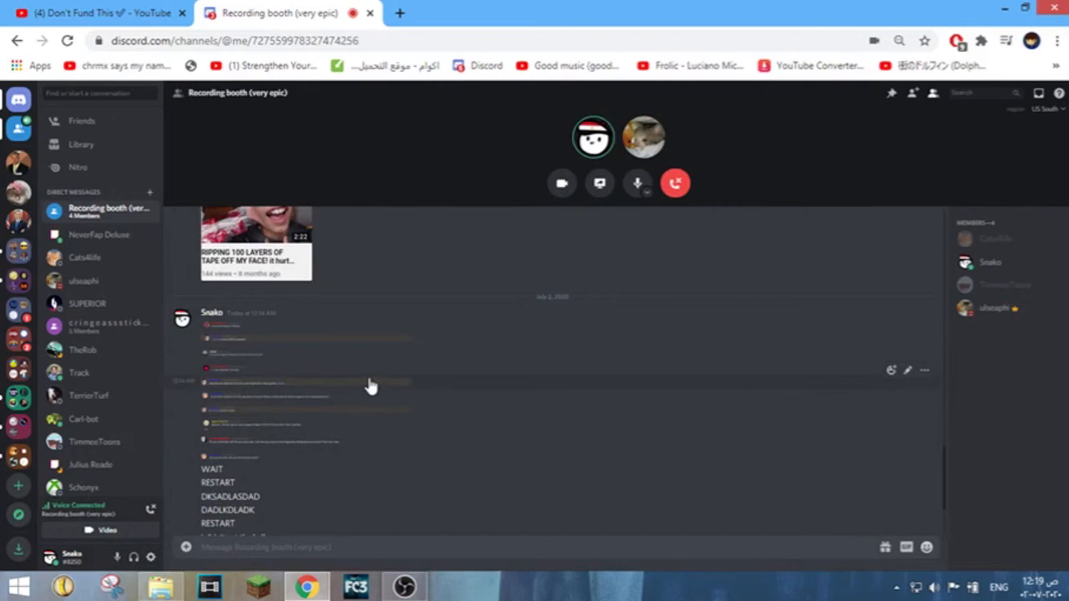